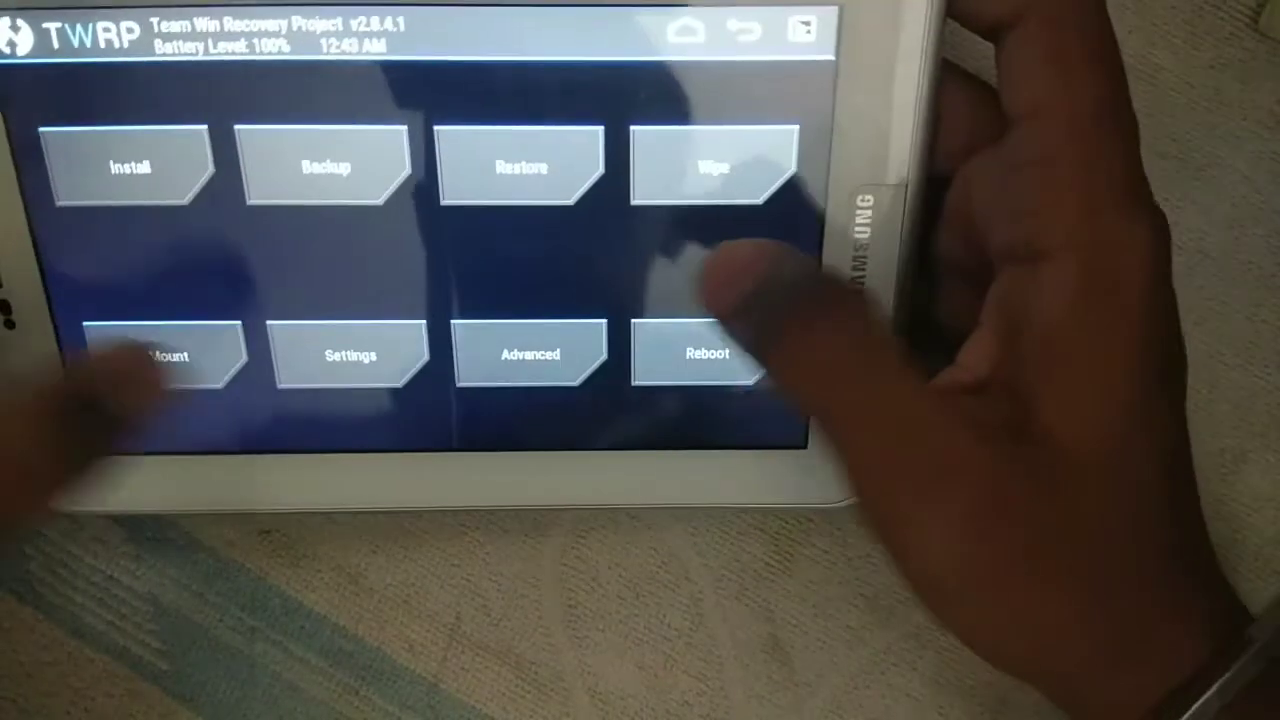
Mark Dalvik Cache, System, Cache and Data for wiping in Advanced Wipe.
left_click(713, 166)
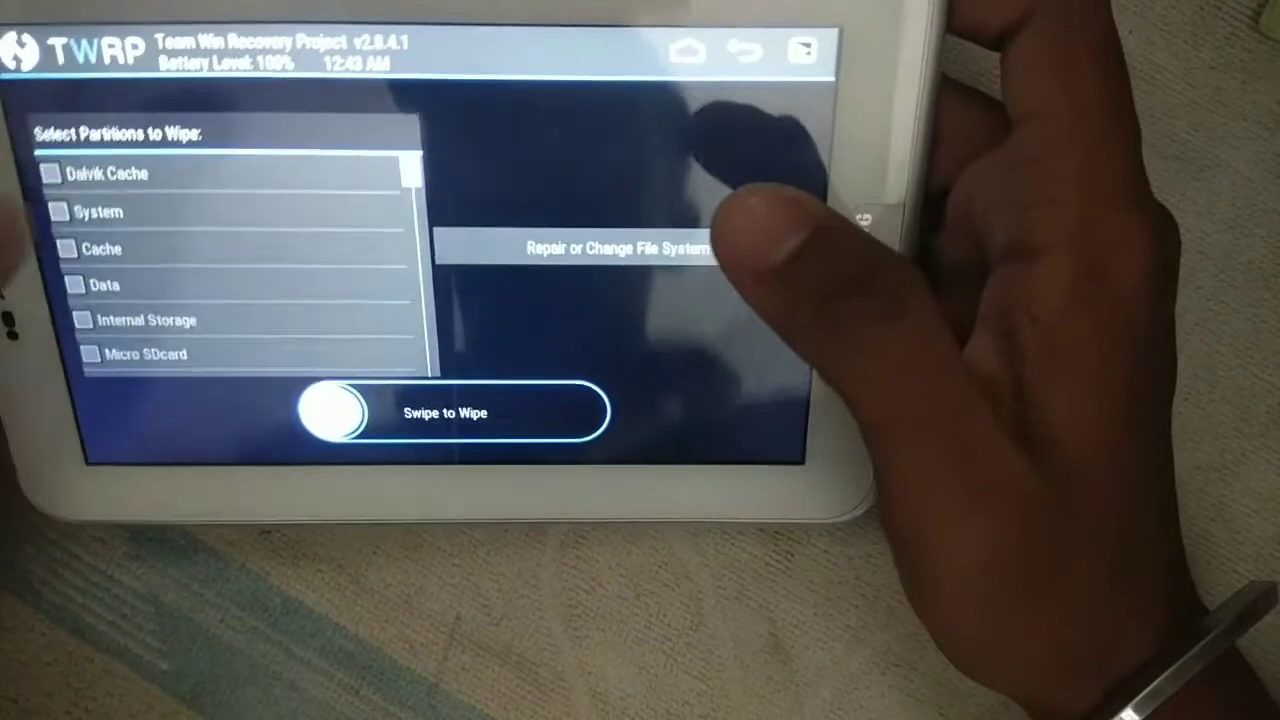
left_click(75, 212)
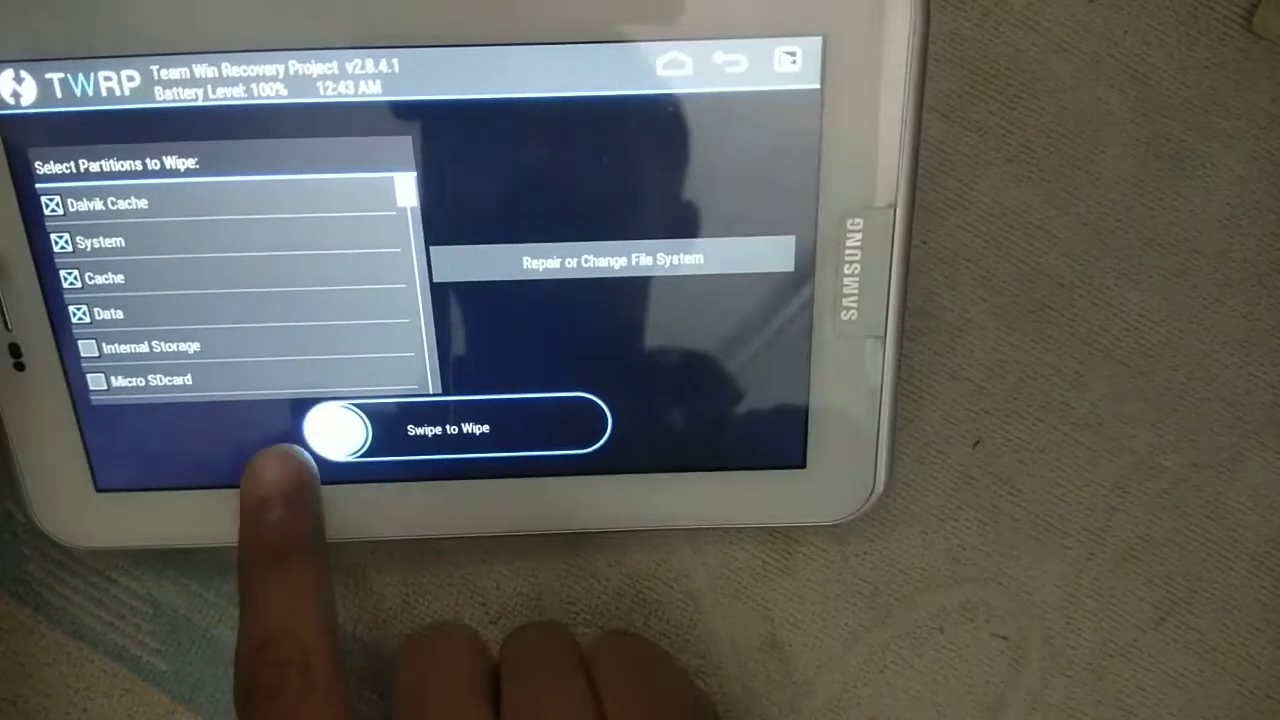
Swipe to wipe the Dalvik Cache, System, Cache and Data partitions.
left_click_drag(335, 427, 555, 410)
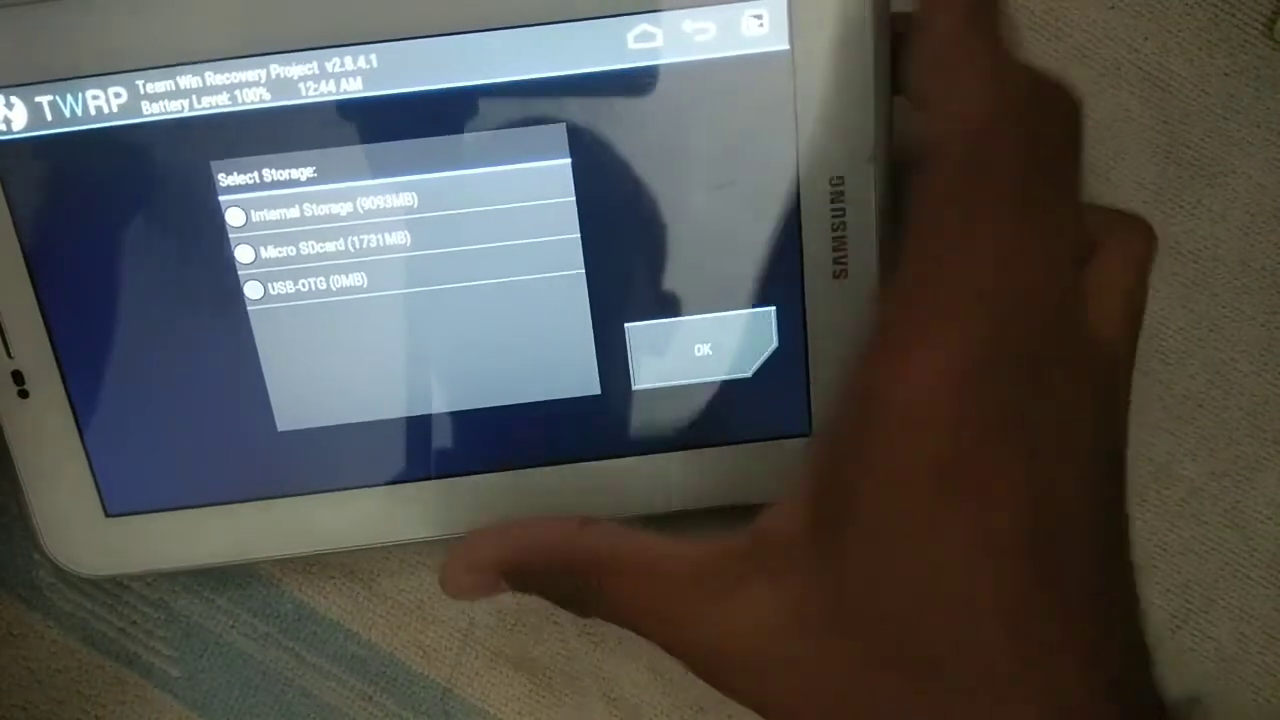
Choose the Micro SDcard as install storage and browse its external_sd folder.
left_click(701, 348)
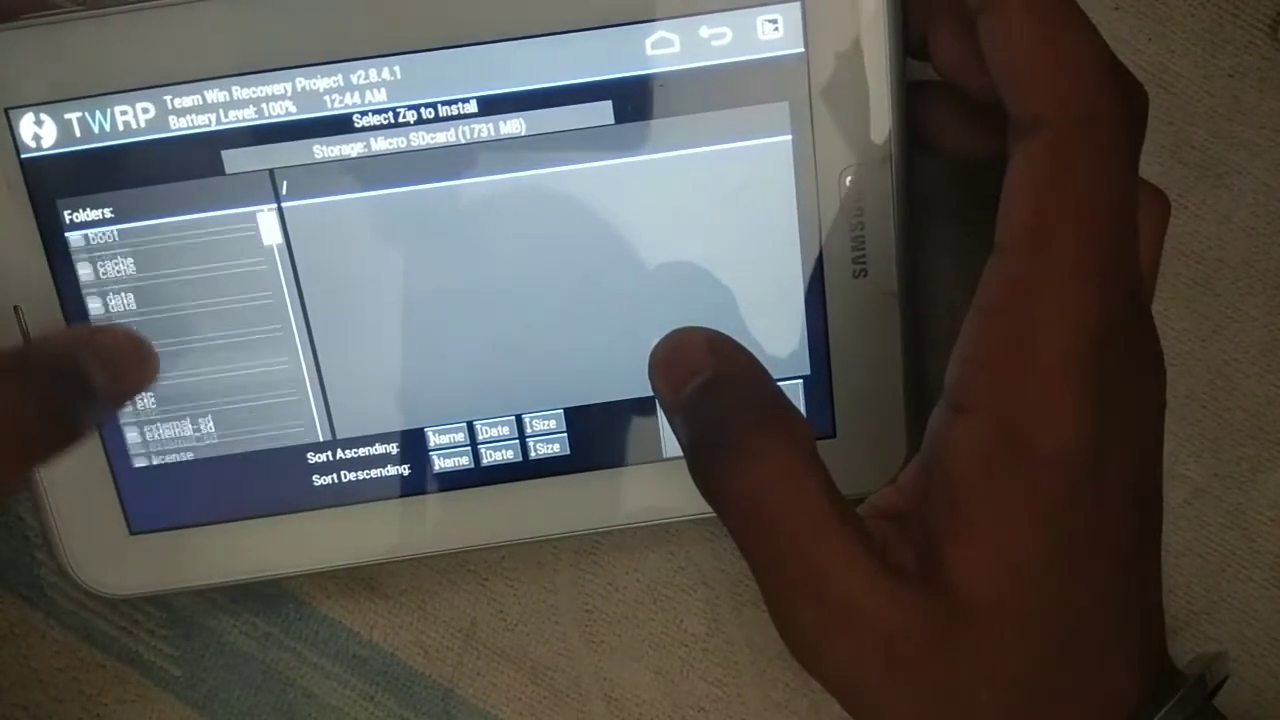
left_click(180, 425)
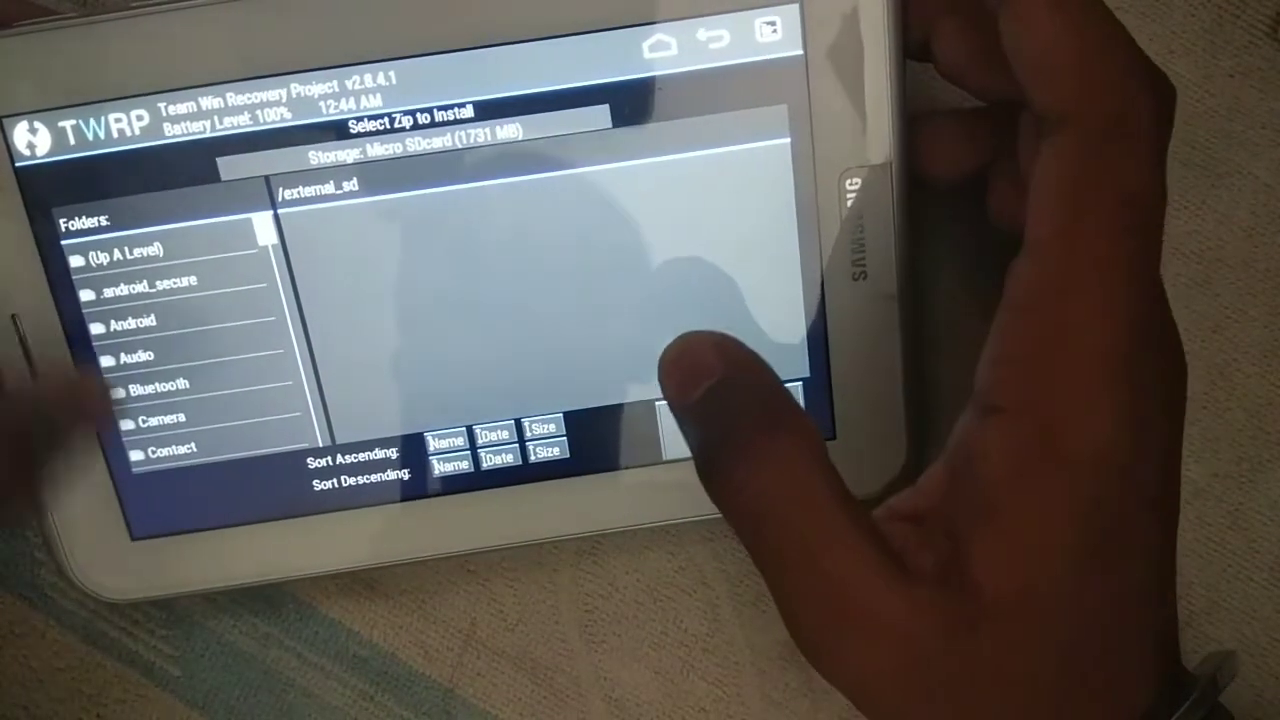
scroll("down", 3)
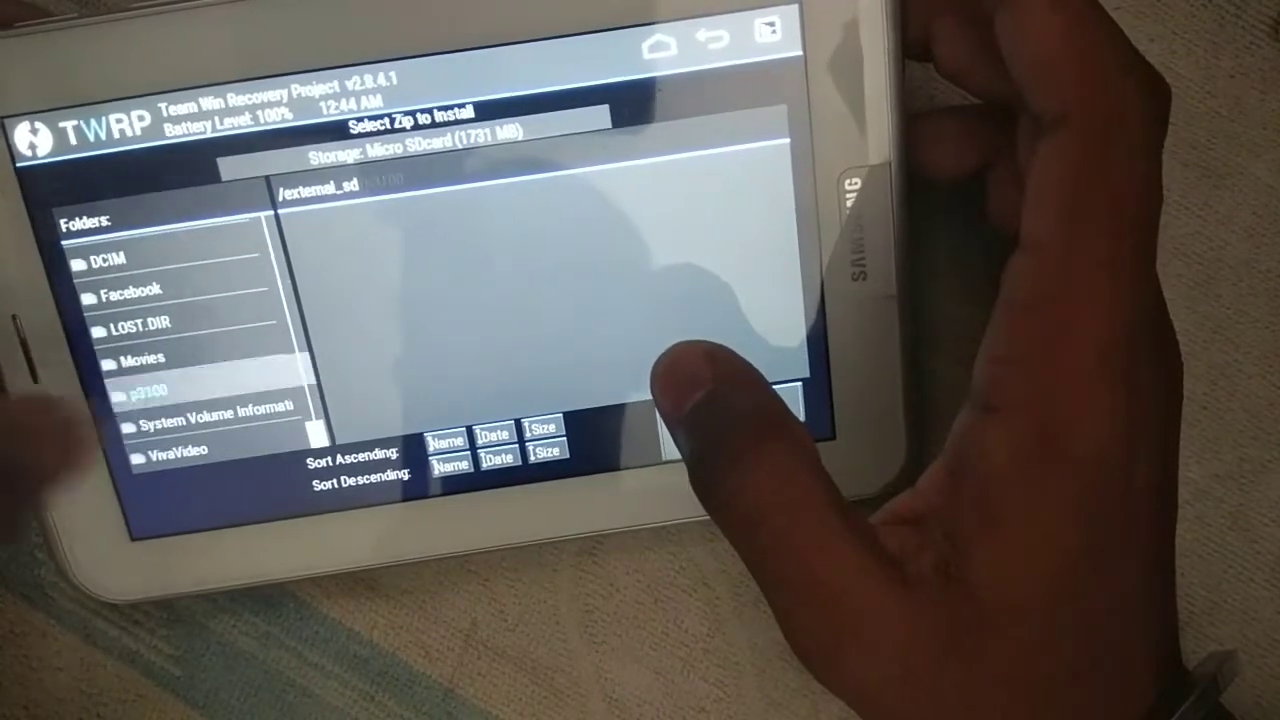